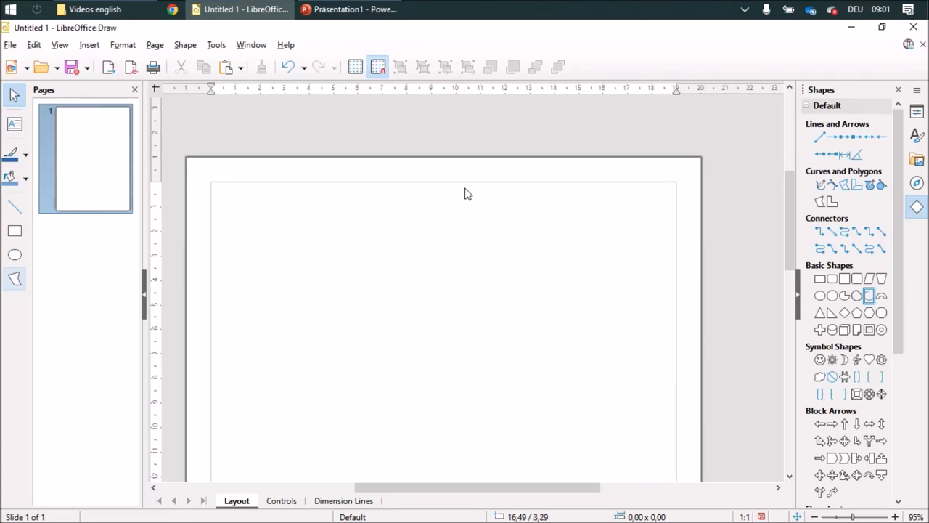
# Display the dotted grid over the blank page via View > Grid and Helplines
pyautogui.click(355, 67)
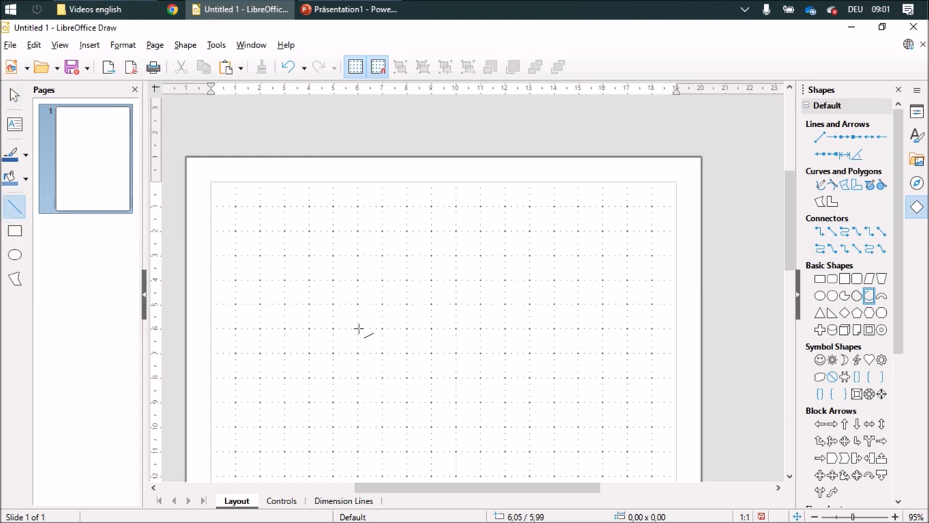
# Draw a 5 cm horizontal line and Ctrl-drag a copy of it 2 cm higher
pyautogui.moveTo(357, 328); pyautogui.dragTo(479, 329)
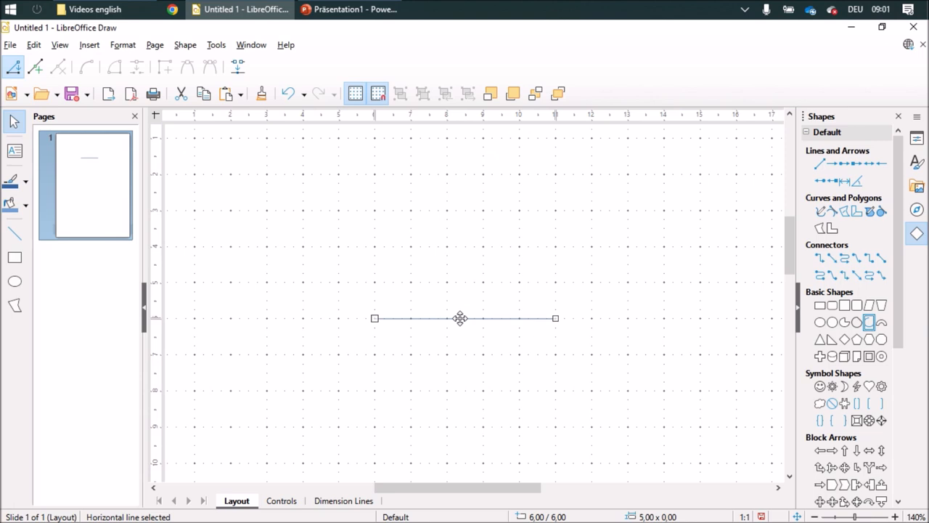
pyautogui.moveTo(463, 323)
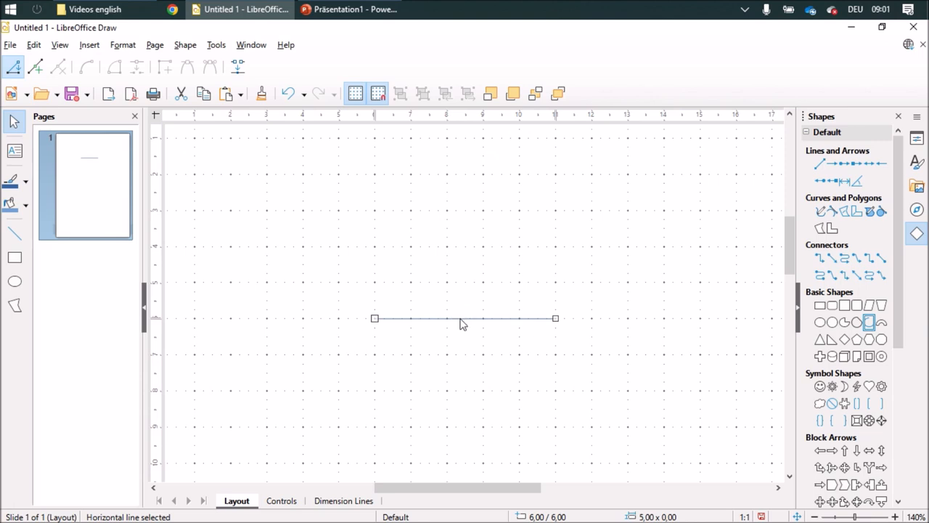
pyautogui.moveTo(468, 323)
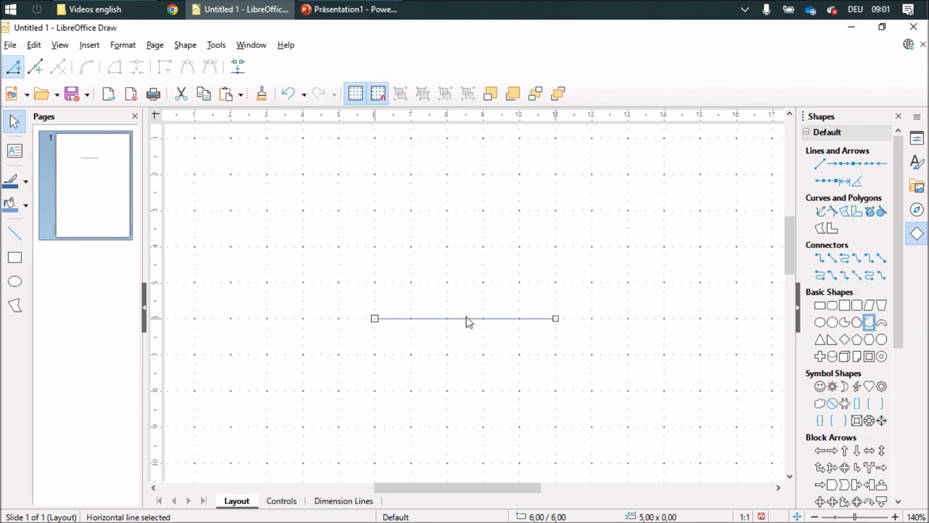
pyautogui.moveTo(465, 318); pyautogui.dragTo(468, 273)
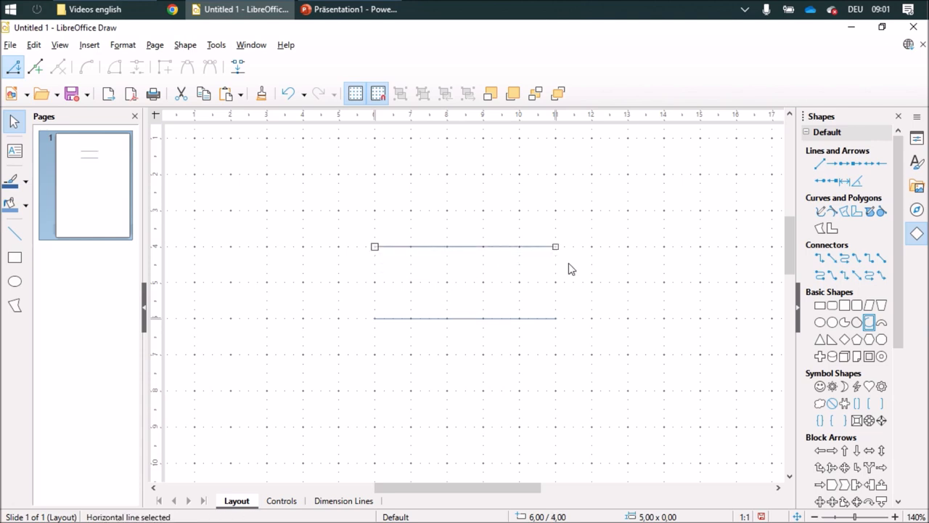
# Rotate the copied line to 50° in the Properties sidebar and join it to the base line's left end
pyautogui.click(918, 140)
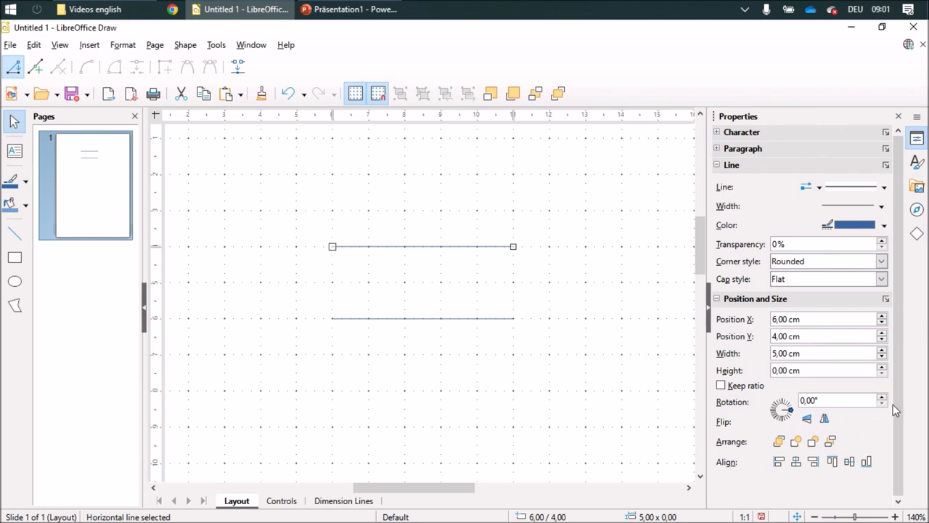
pyautogui.click(883, 398)
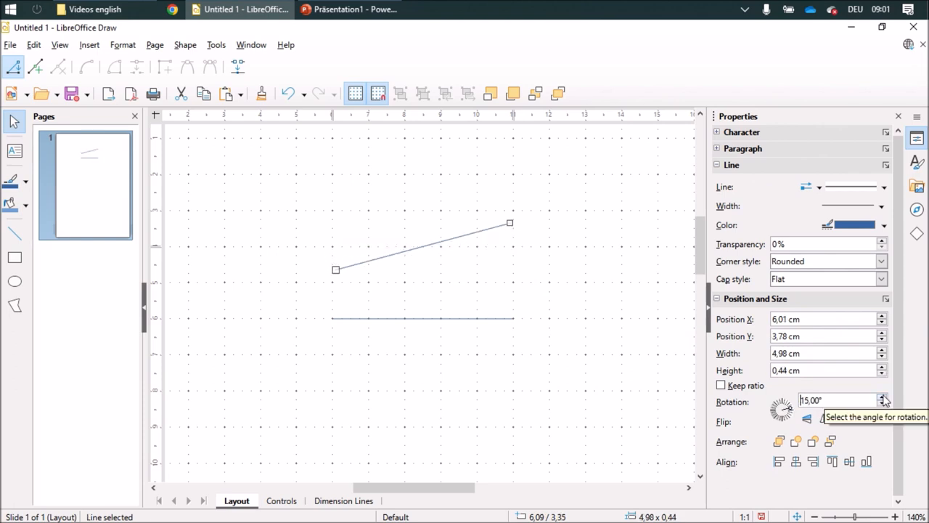
pyautogui.click(883, 398)
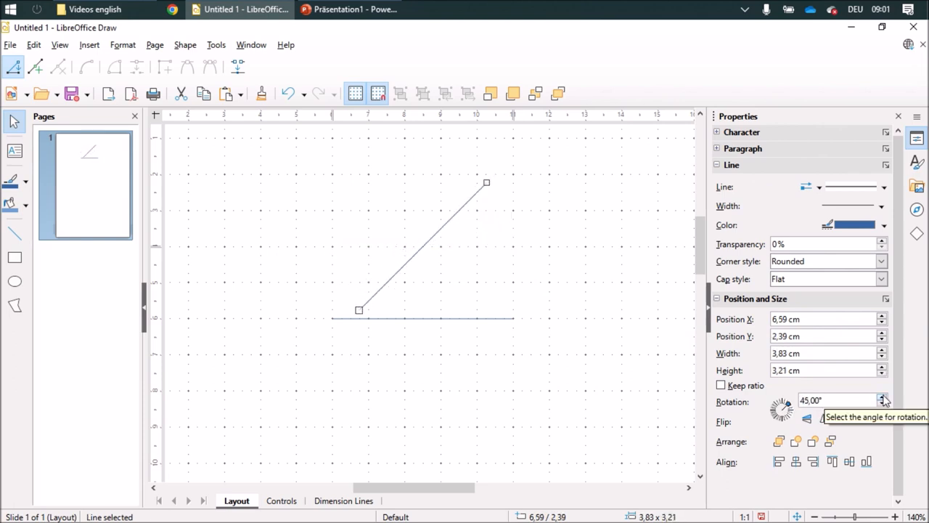
pyautogui.click(602, 366)
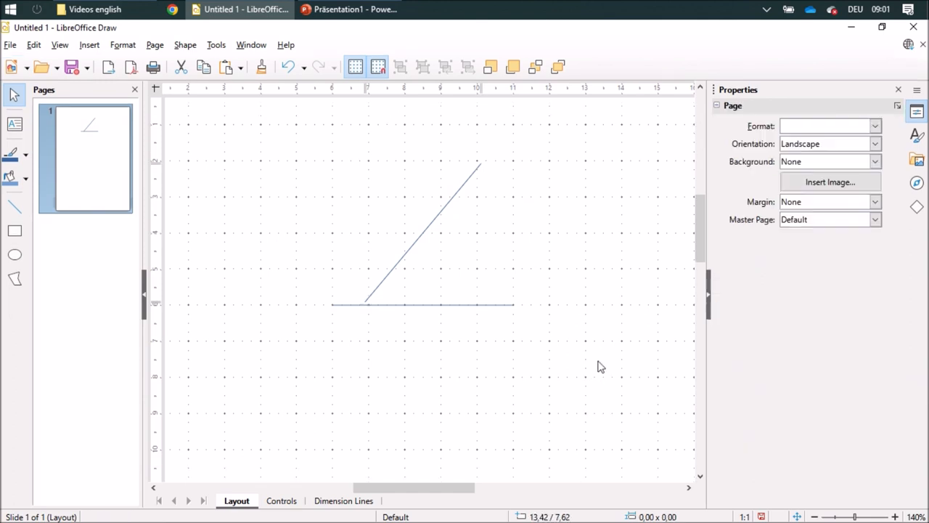
pyautogui.click(422, 233)
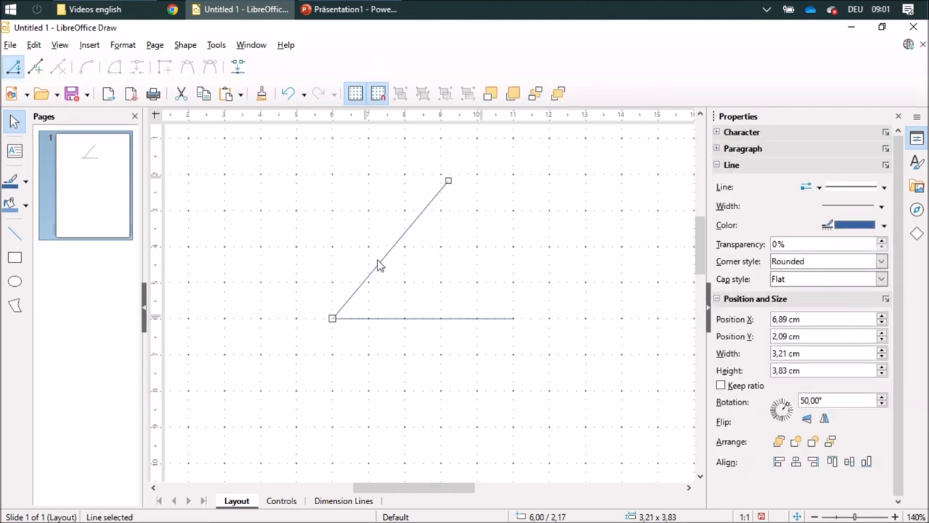
pyautogui.click(439, 363)
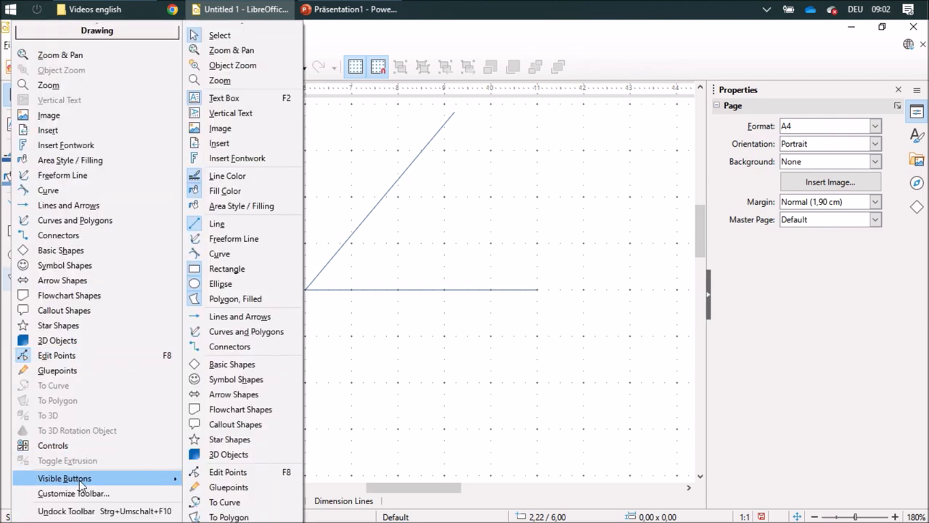
# Customize the Drawing toolbar to add the Arc command right after Polygon, Filled
pyautogui.click(72, 493)
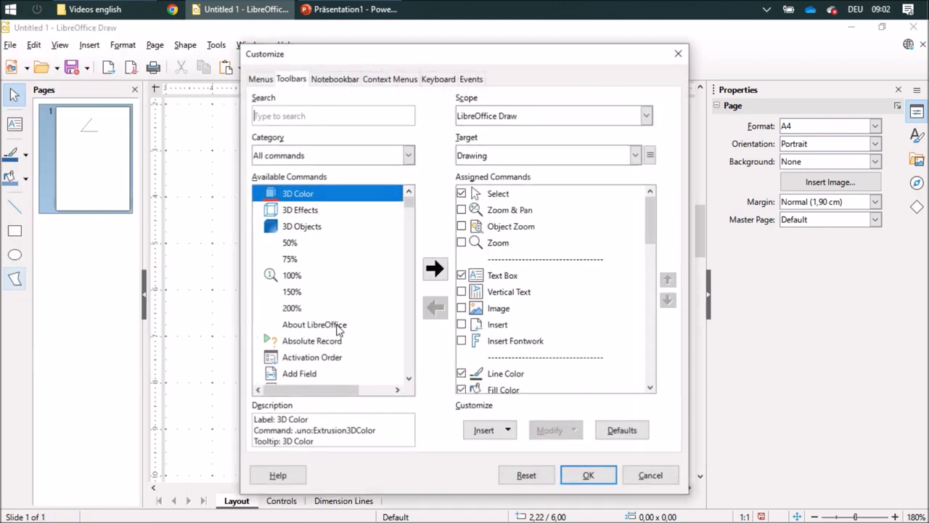
pyautogui.write('arc')
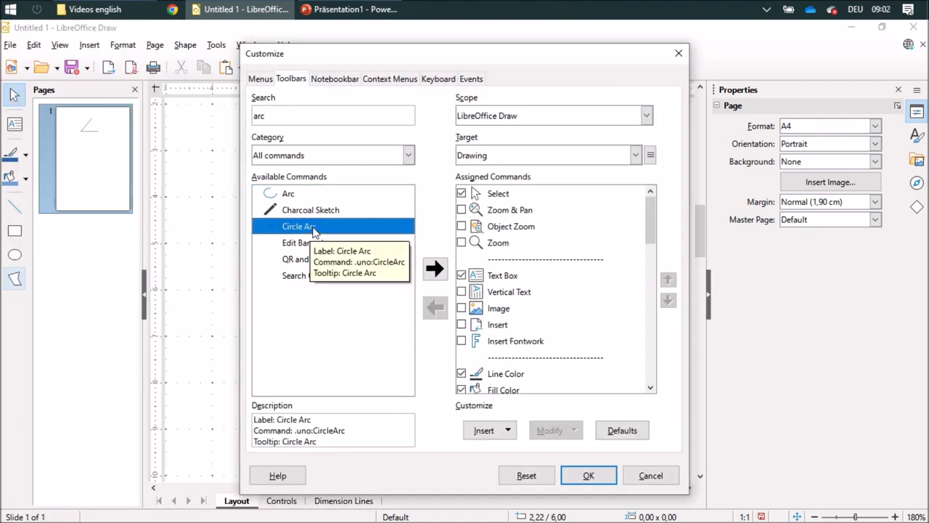
pyautogui.scroll(-3)
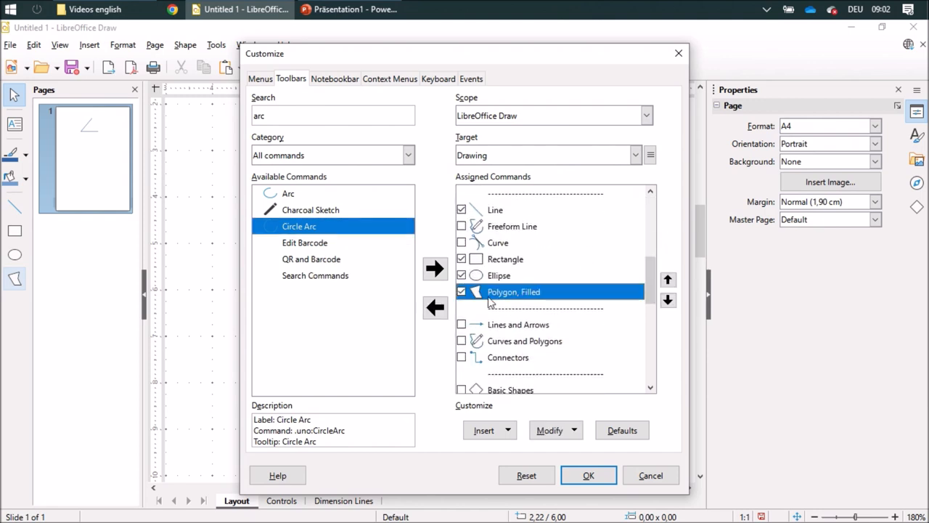
pyautogui.moveTo(436, 269)
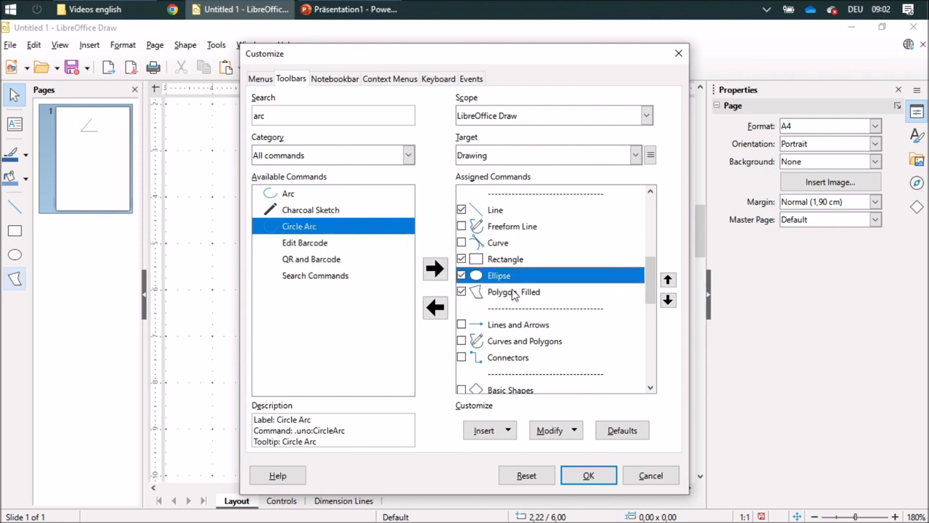
pyautogui.click(514, 291)
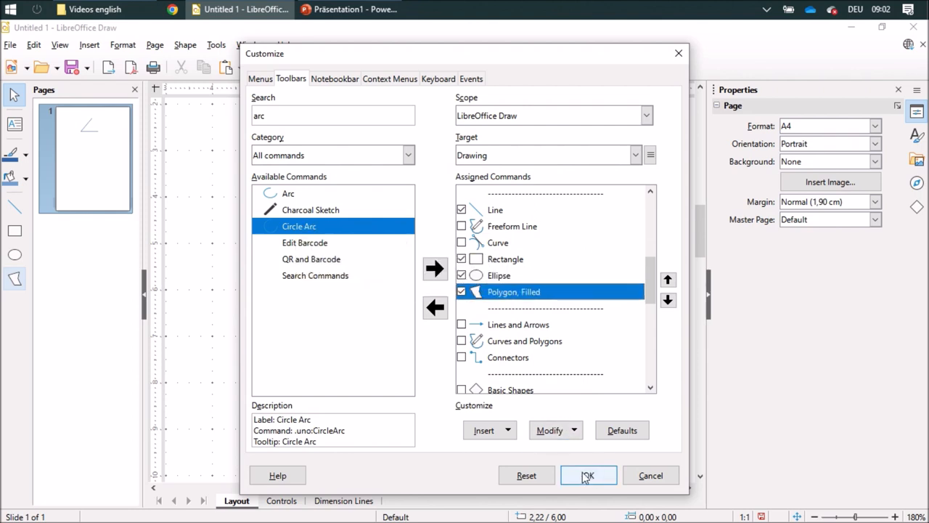
pyautogui.scroll(-3)
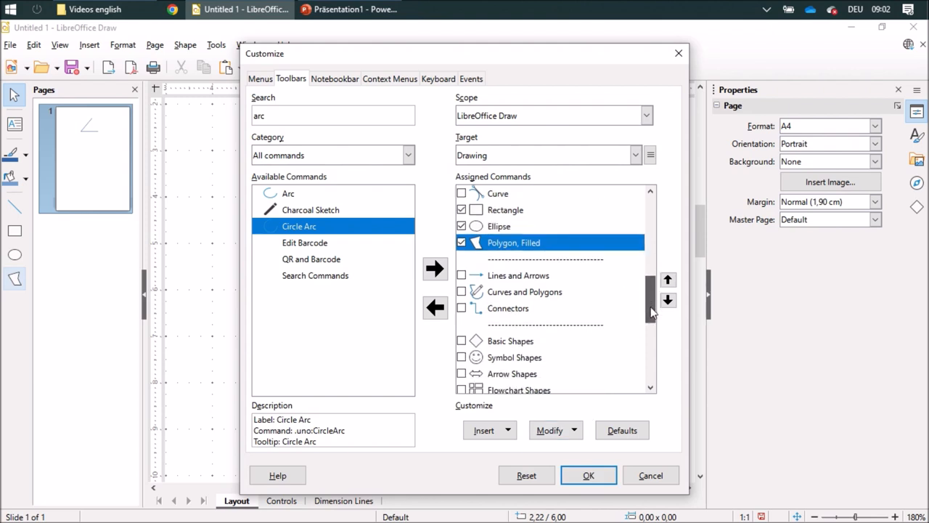
pyautogui.scroll(3)
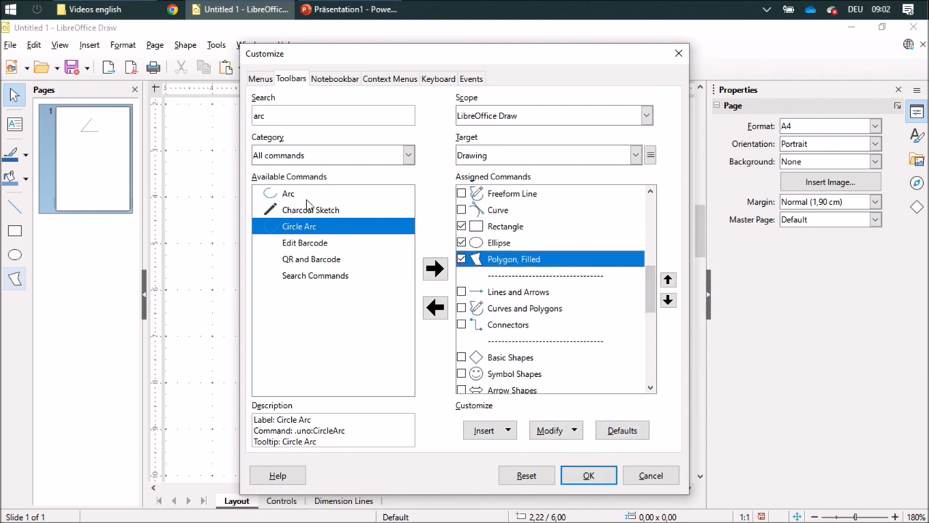
pyautogui.click(288, 193)
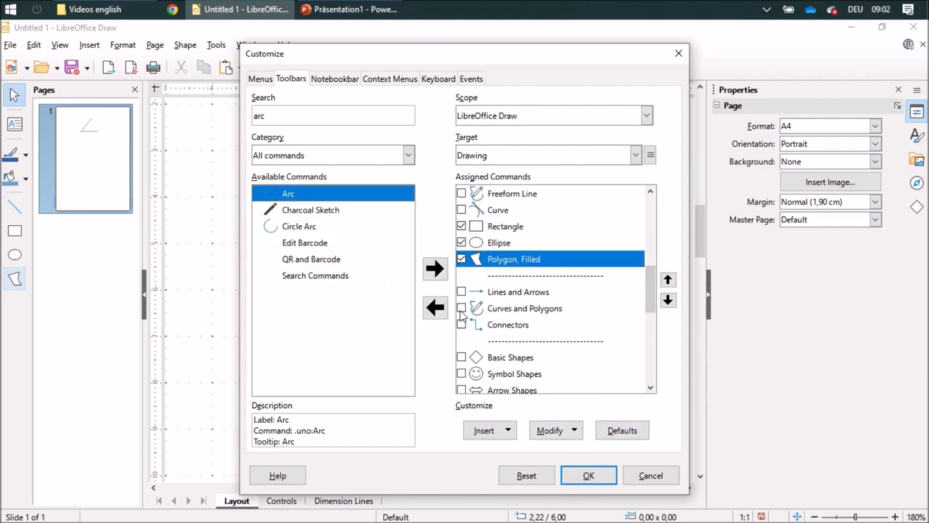
pyautogui.click(435, 268)
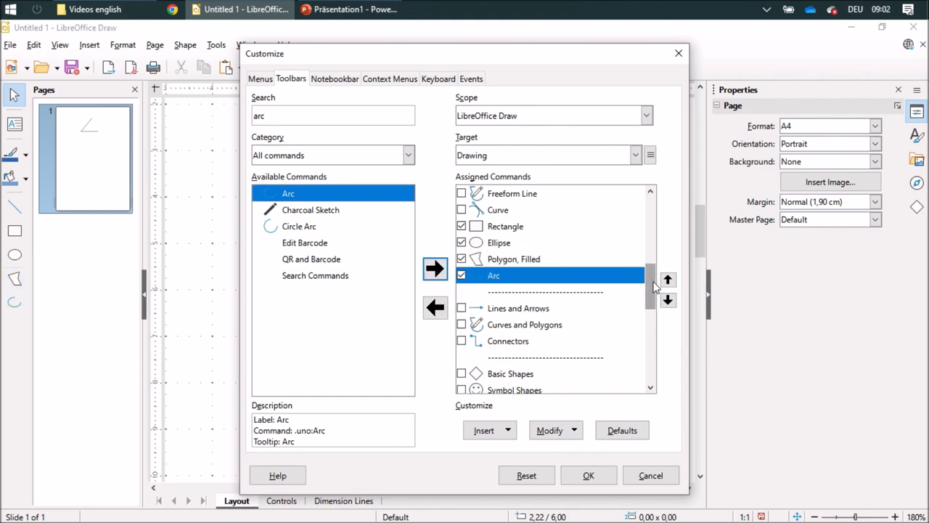
pyautogui.scroll(-3)
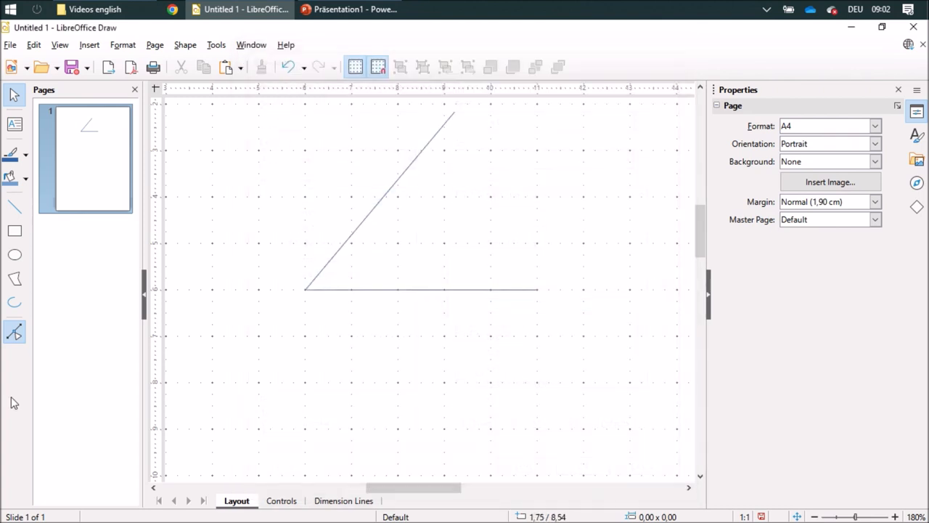
pyautogui.moveTo(125, 337)
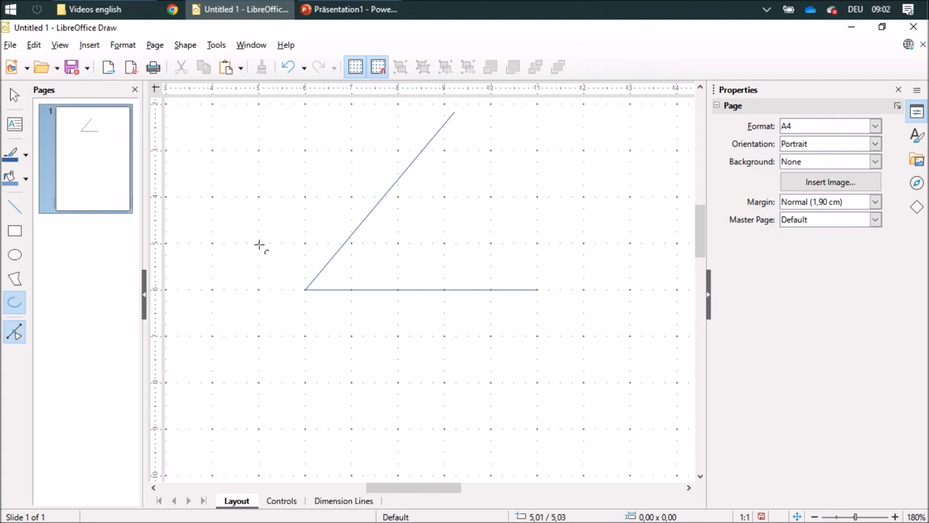
# Draw a 2 cm arc centred on the vertex, spanning from the horizontal to the tilted line
pyautogui.moveTo(259, 244); pyautogui.dragTo(343, 331)
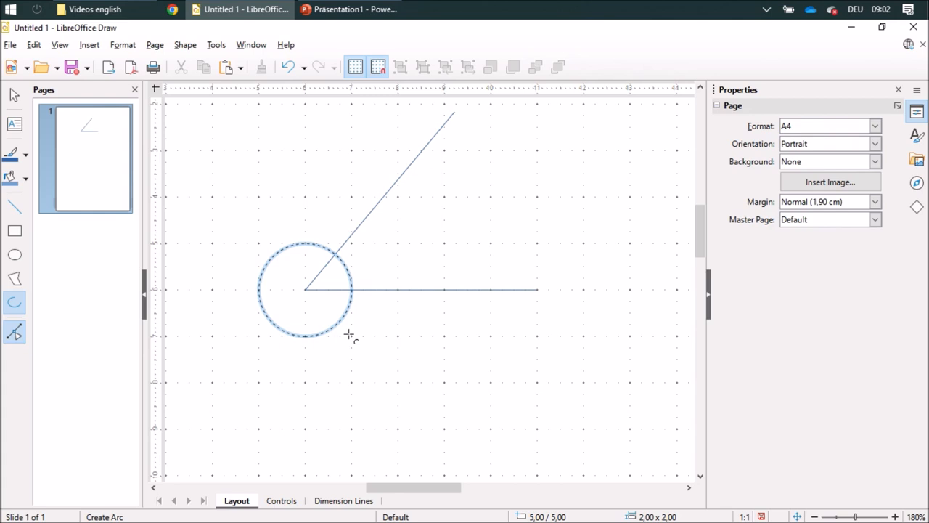
pyautogui.moveTo(352, 299)
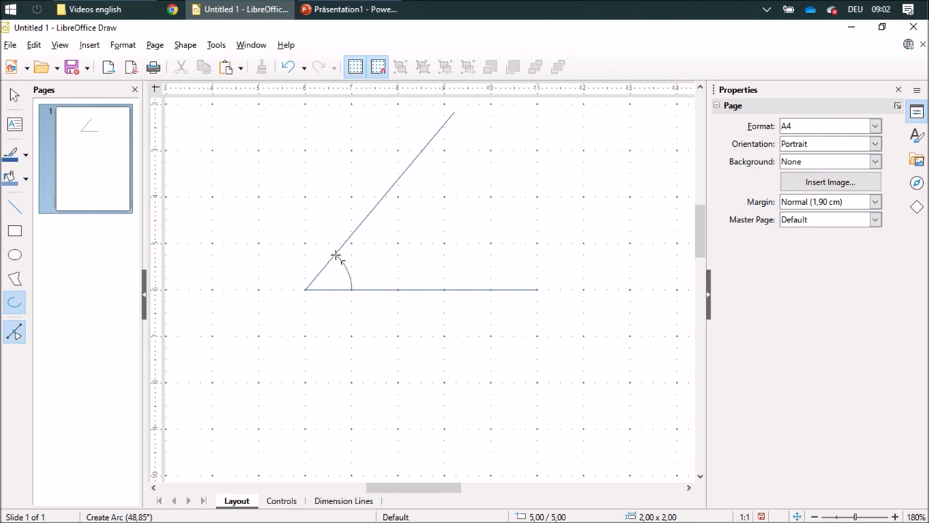
pyautogui.click(337, 273)
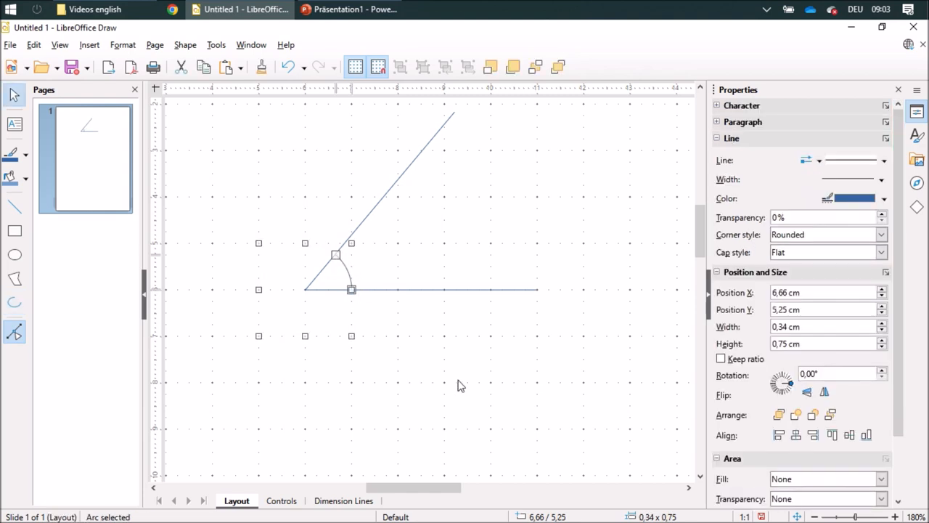
# Finish the vertex arc between the two lines and zoom to check the angle figure
pyautogui.click(443, 360)
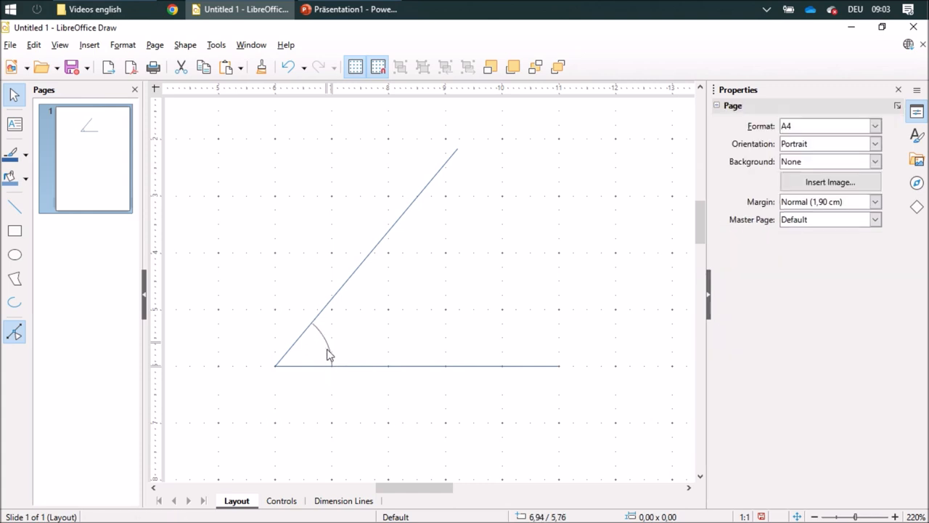
pyautogui.click(73, 352)
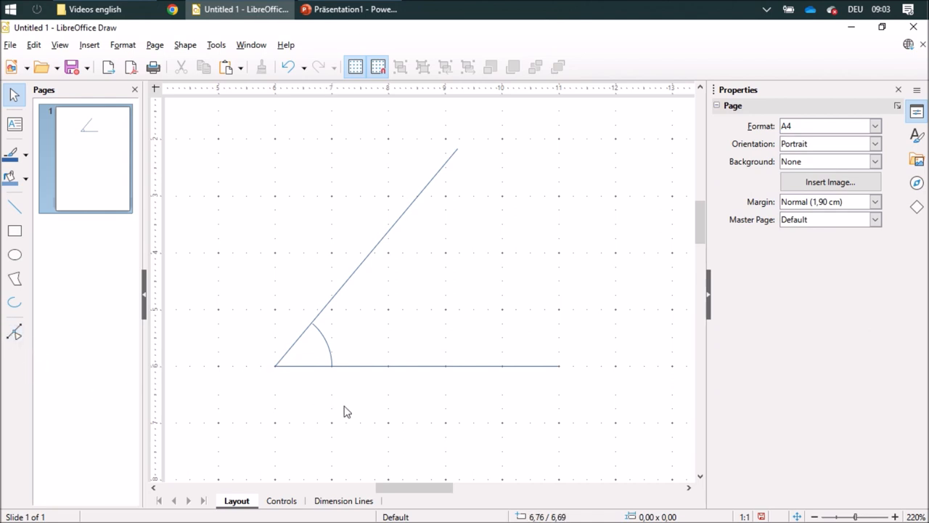
pyautogui.click(313, 345)
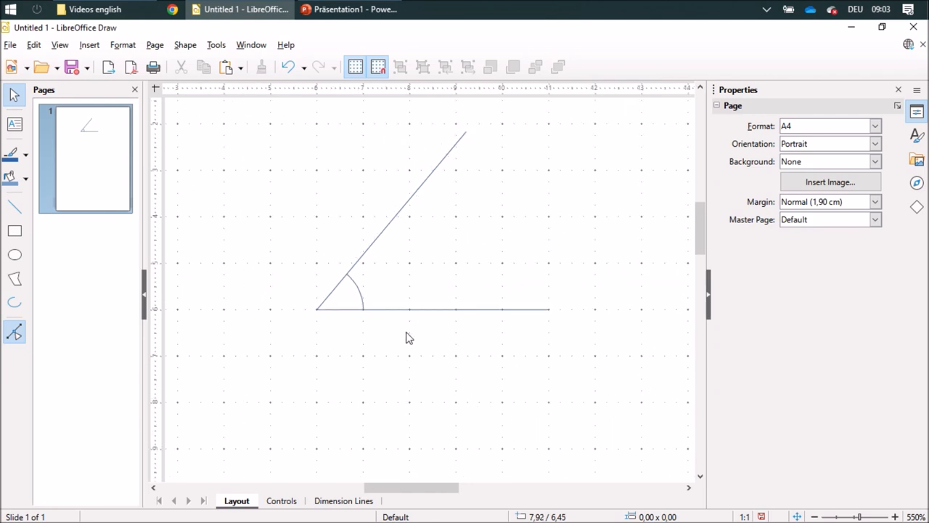
pyautogui.scroll(-3)
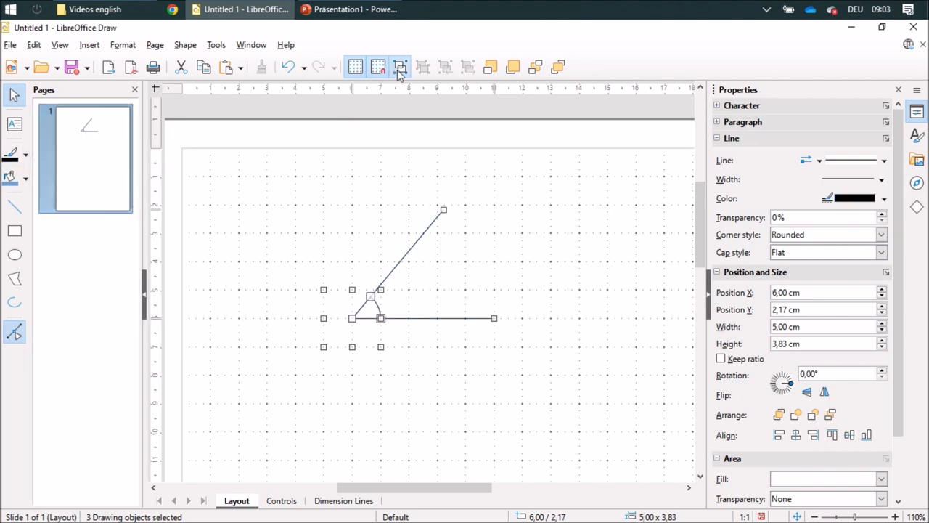
# Add a text box reading '50°' above the angle and set it to 8 pt
pyautogui.click(215, 229)
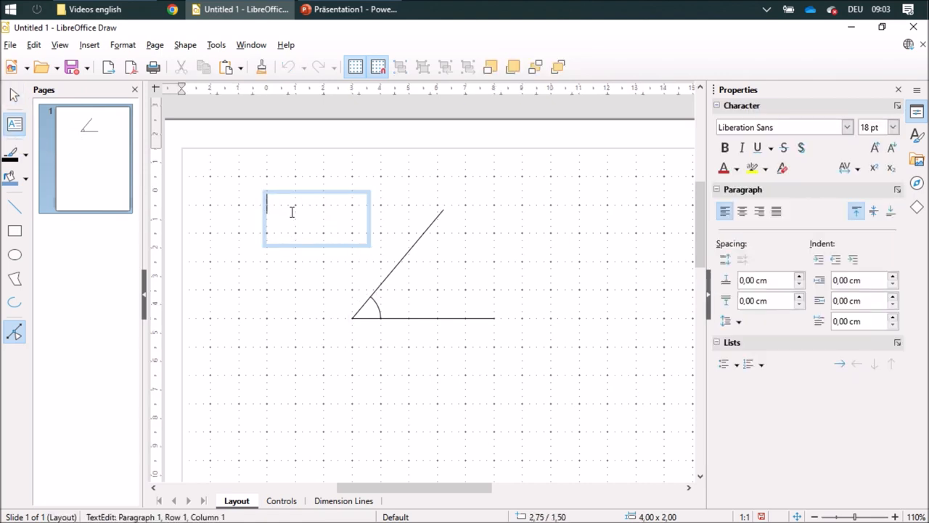
pyautogui.write('50')
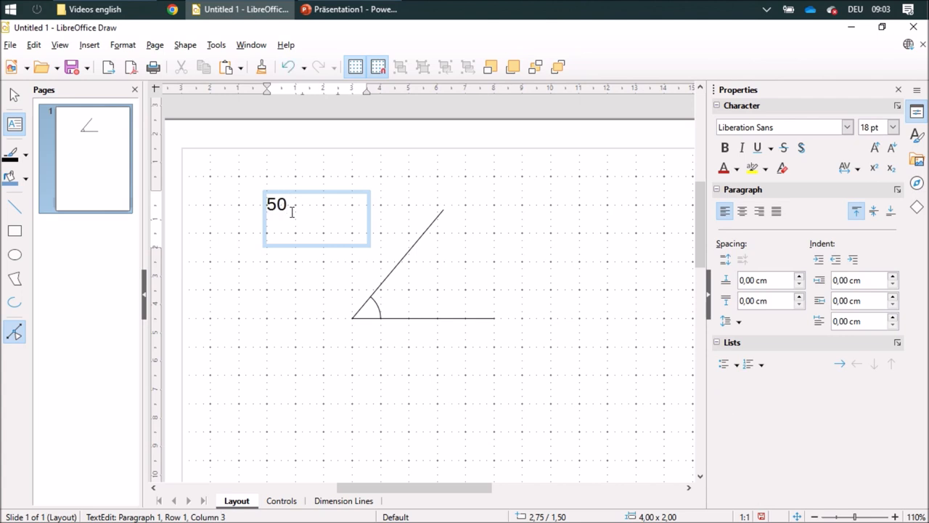
pyautogui.write('°')
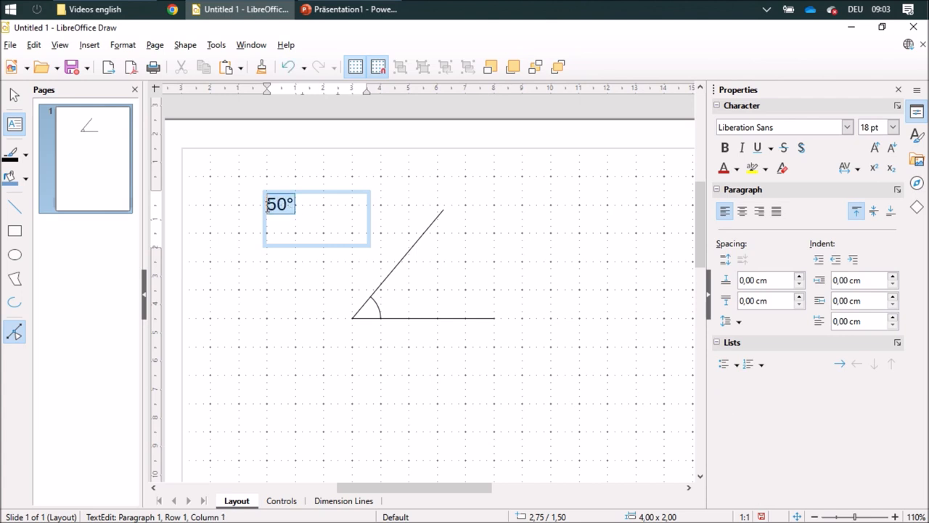
pyautogui.click(892, 128)
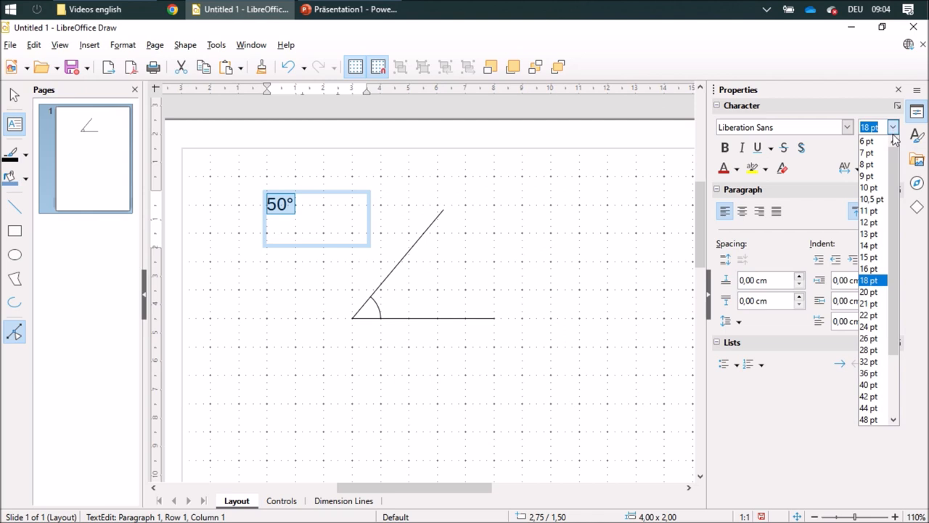
pyautogui.moveTo(869, 164)
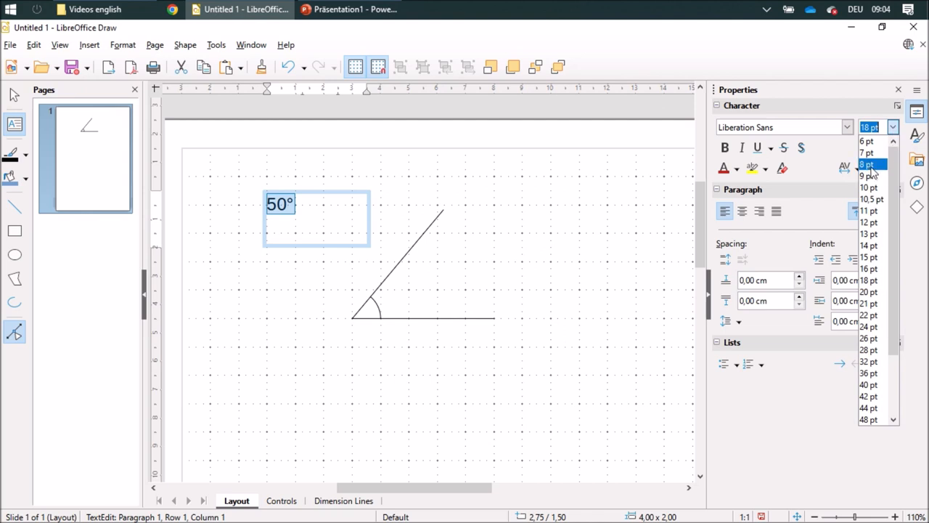
pyautogui.click(868, 164)
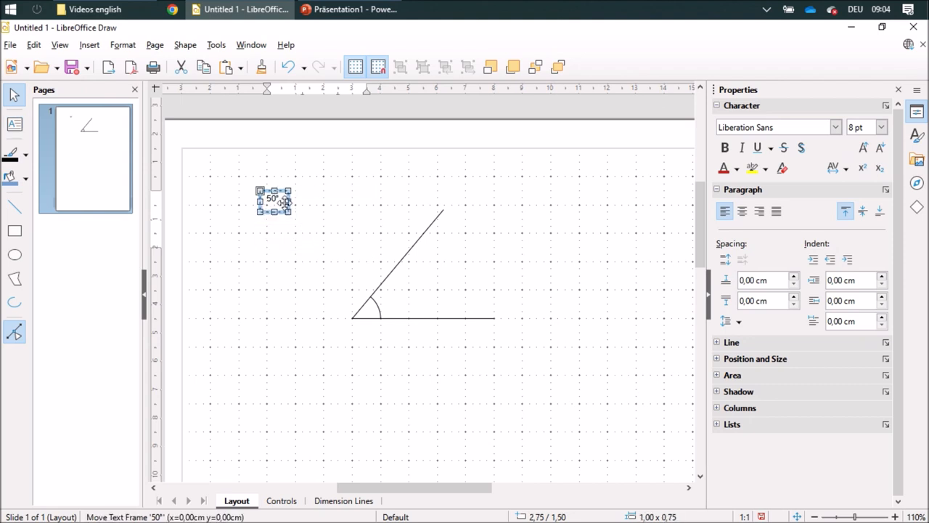
# Drag the 50° label down and settle it inside the angle beside the arc
pyautogui.moveTo(274, 202); pyautogui.dragTo(352, 261)
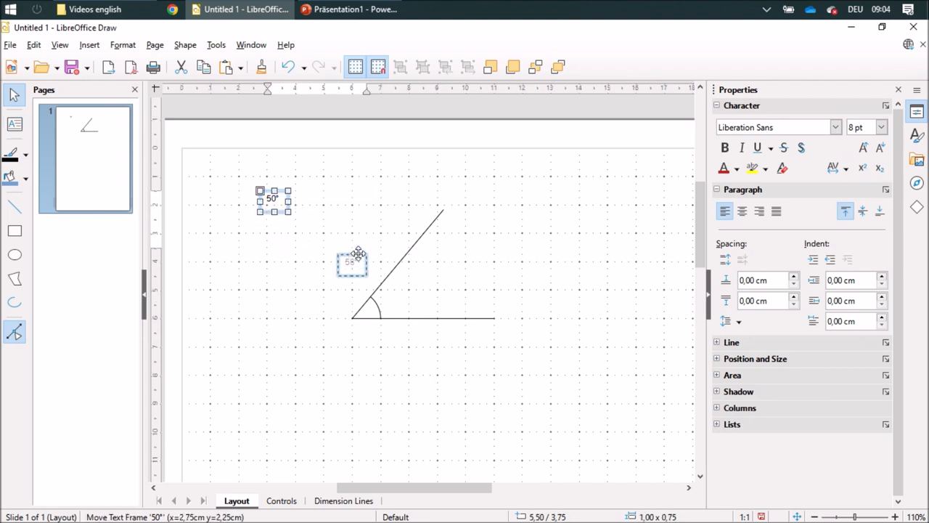
pyautogui.moveTo(352, 263); pyautogui.dragTo(366, 289)
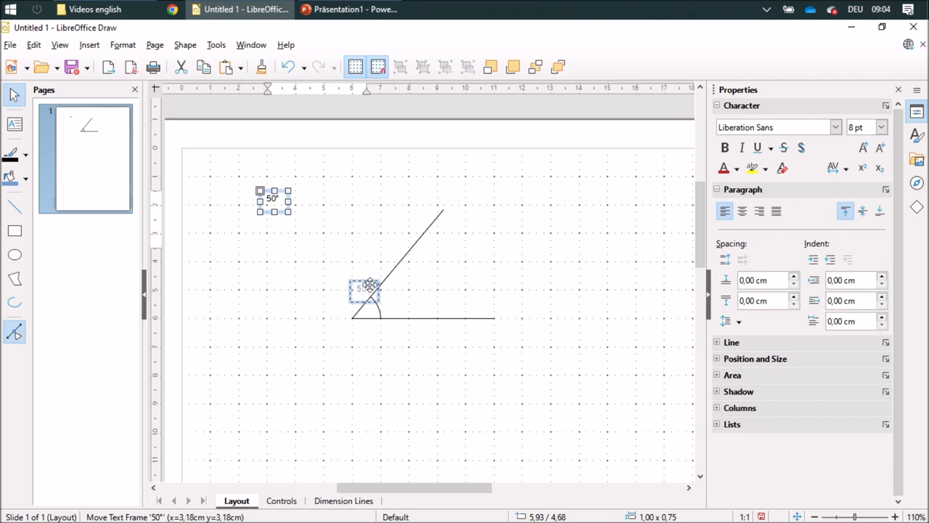
pyautogui.moveTo(369, 287); pyautogui.dragTo(375, 308)
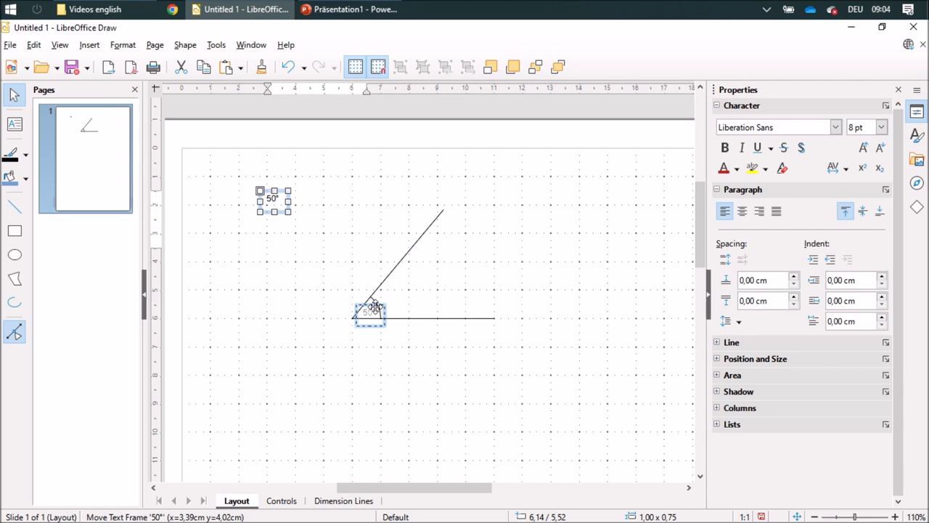
pyautogui.moveTo(375, 313); pyautogui.dragTo(374, 333)
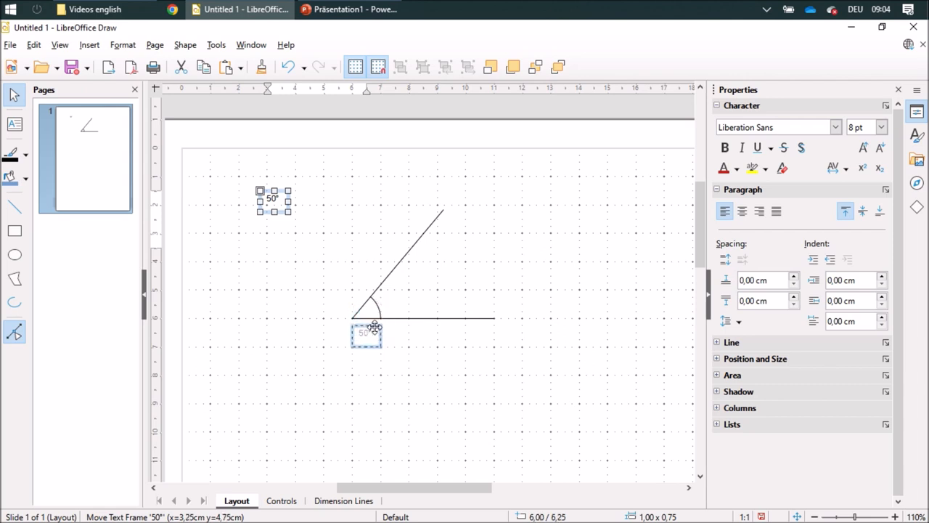
pyautogui.moveTo(366, 332); pyautogui.dragTo(379, 327)
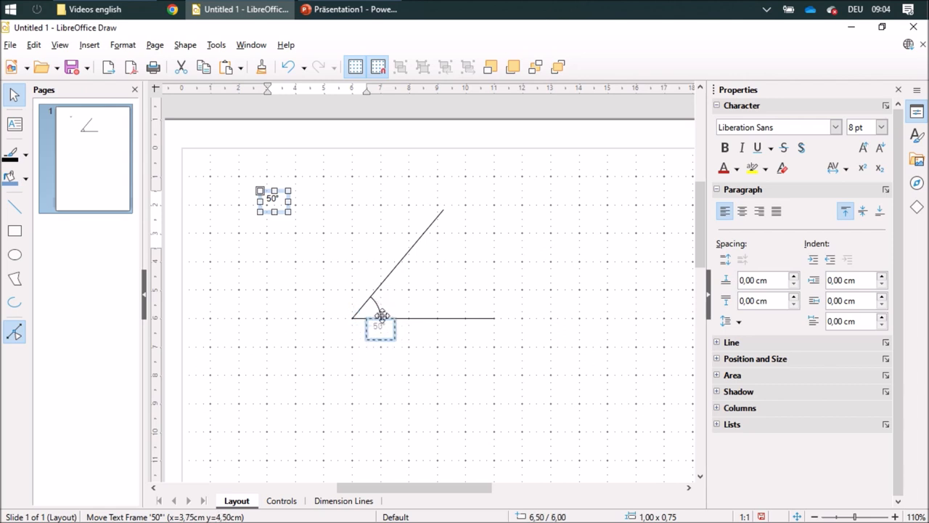
pyautogui.moveTo(381, 328); pyautogui.dragTo(381, 341)
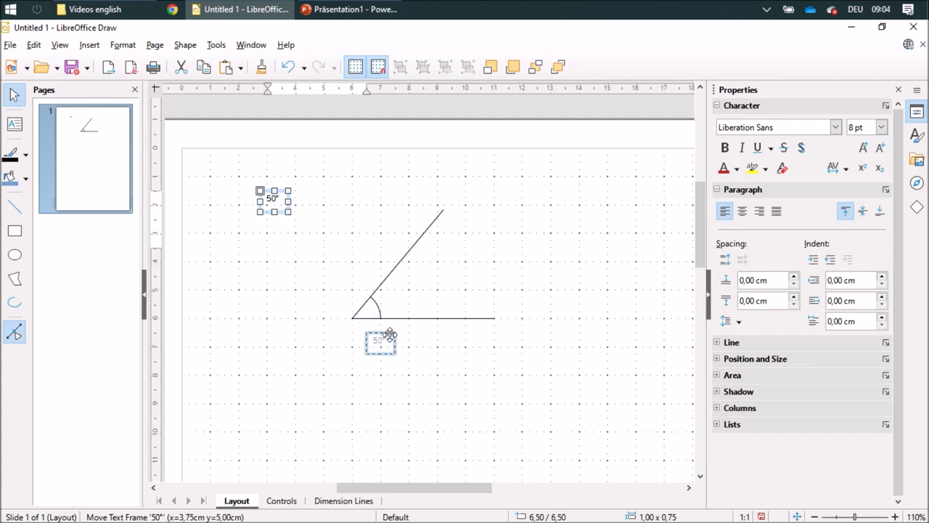
pyautogui.moveTo(380, 346); pyautogui.dragTo(380, 334)
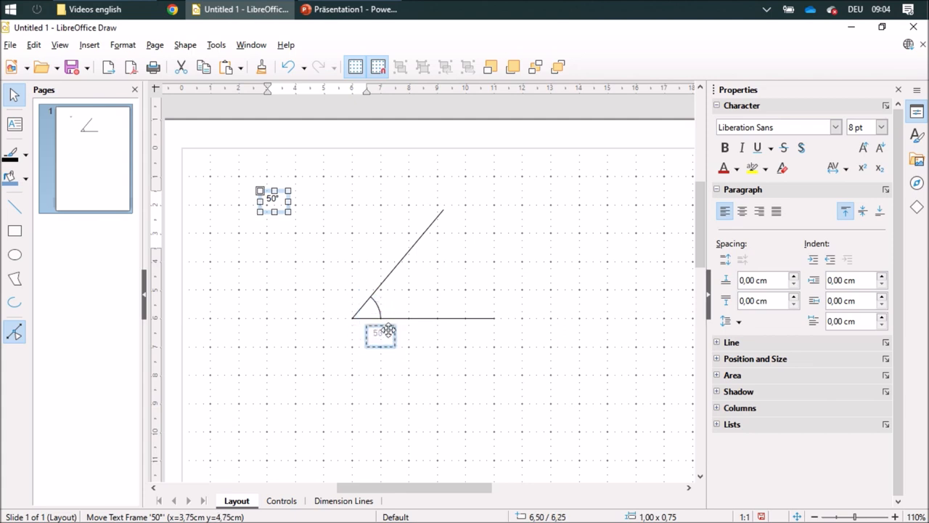
pyautogui.moveTo(381, 334); pyautogui.dragTo(372, 316)
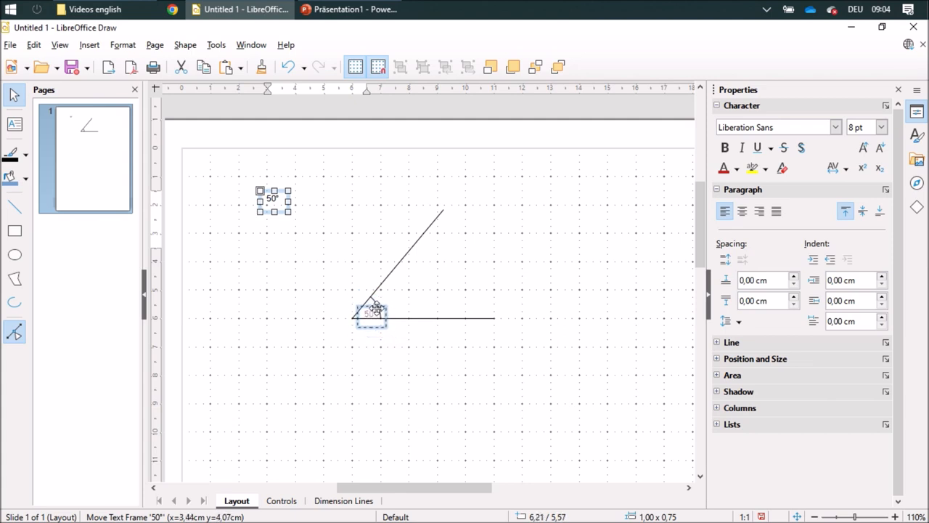
pyautogui.moveTo(376, 308); pyautogui.dragTo(371, 314)
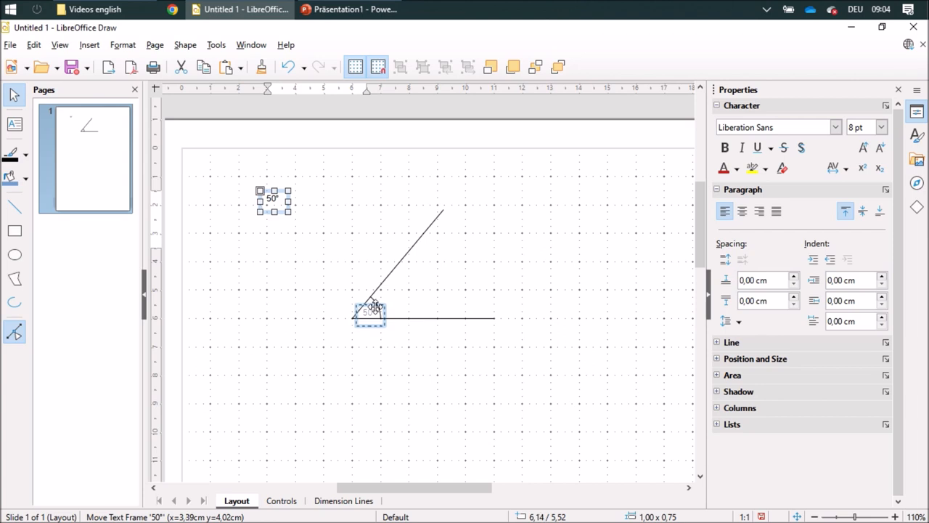
pyautogui.click(366, 236)
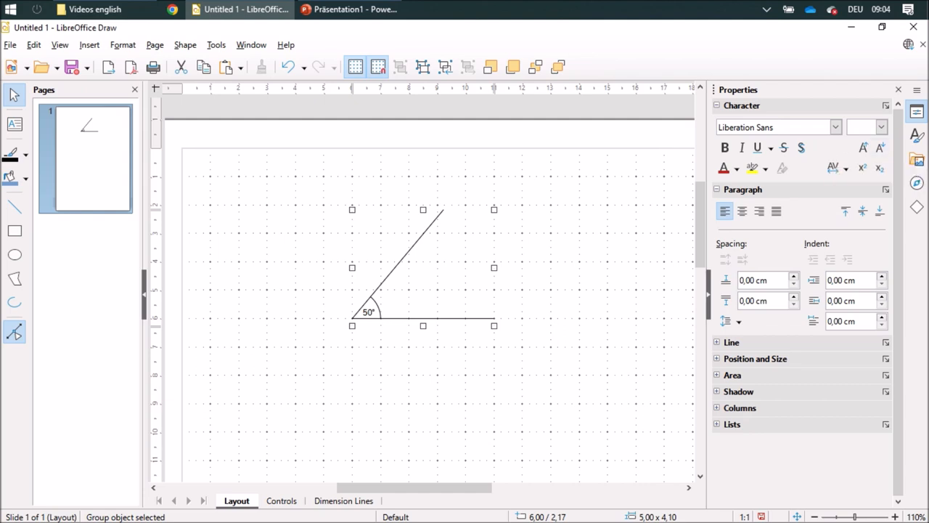
# Show the Gallery in the Sidebar to reach its Math theme for the grouped figure
pyautogui.click(918, 158)
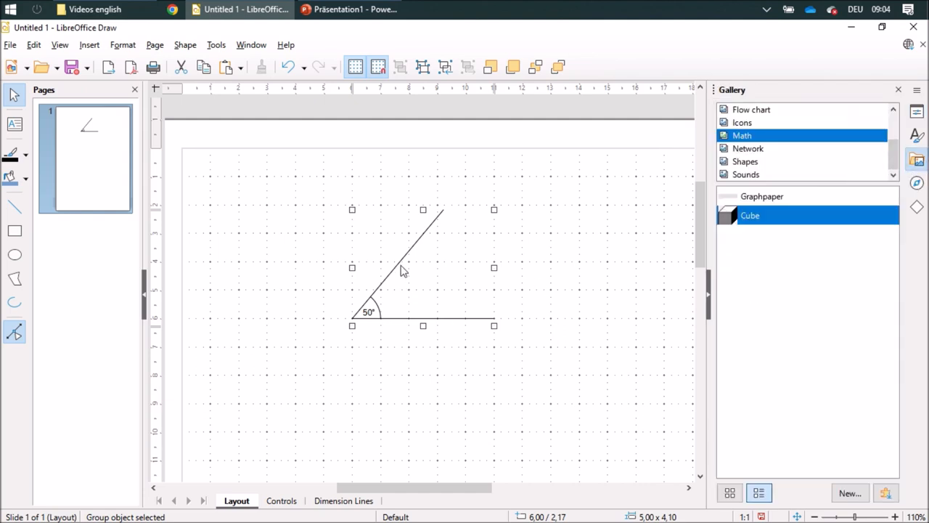
pyautogui.moveTo(401, 275)
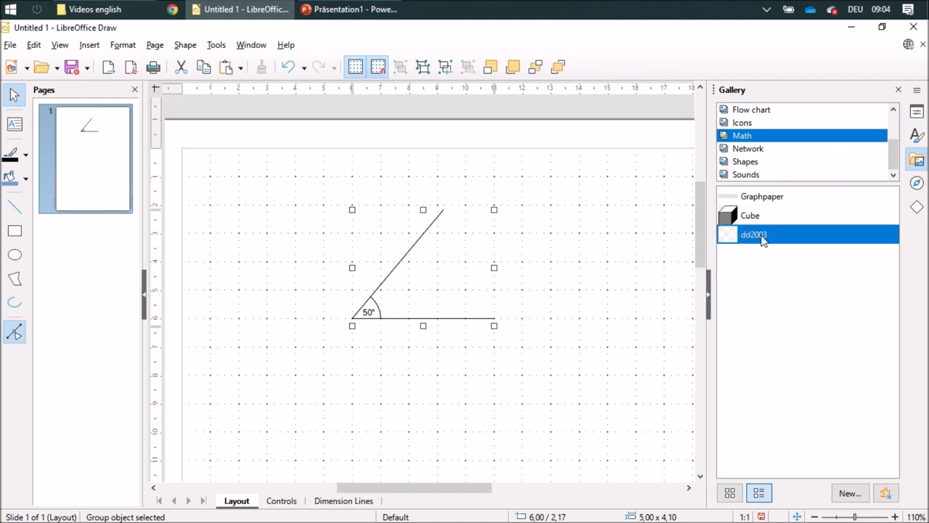
pyautogui.rightClick(753, 234)
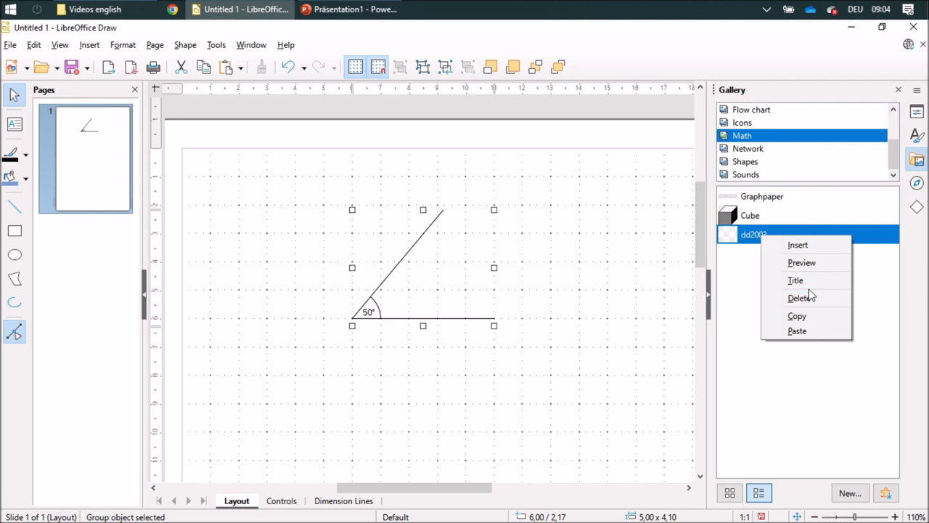
pyautogui.click(796, 280)
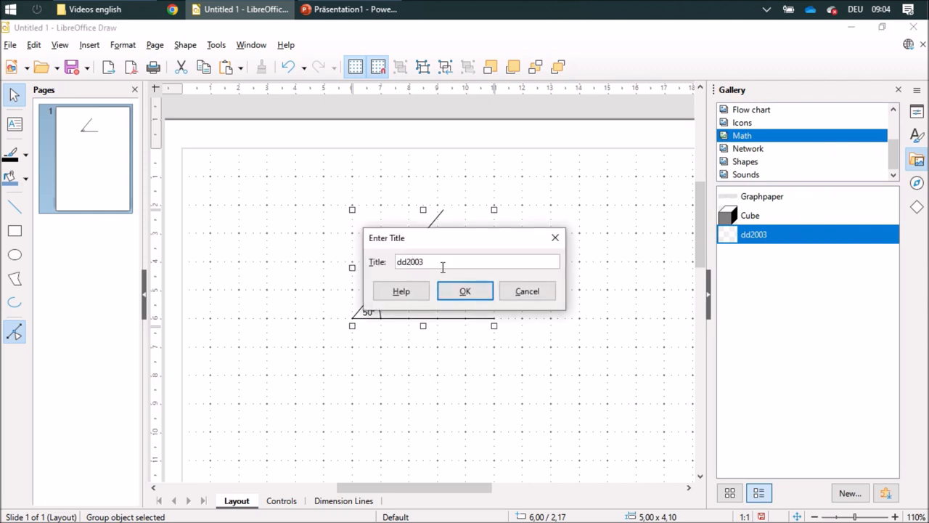
pyautogui.write('An')
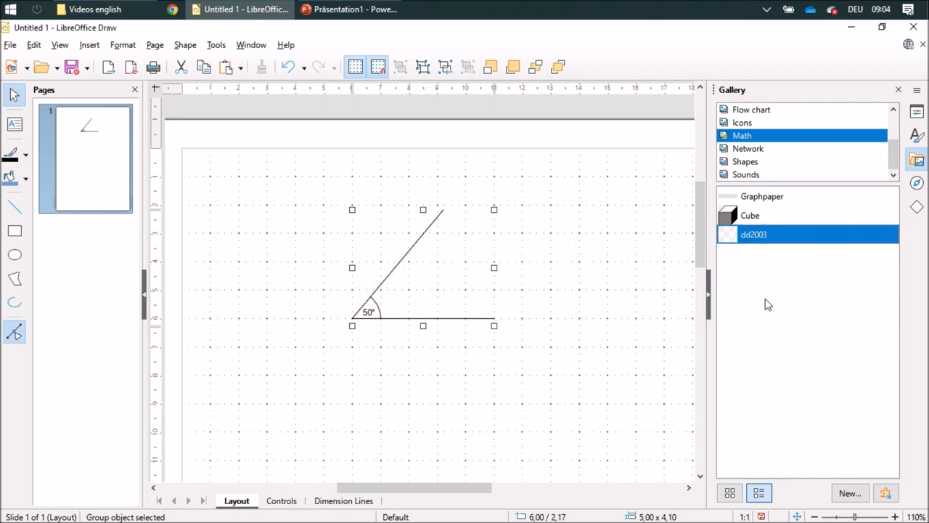
pyautogui.moveTo(763, 258)
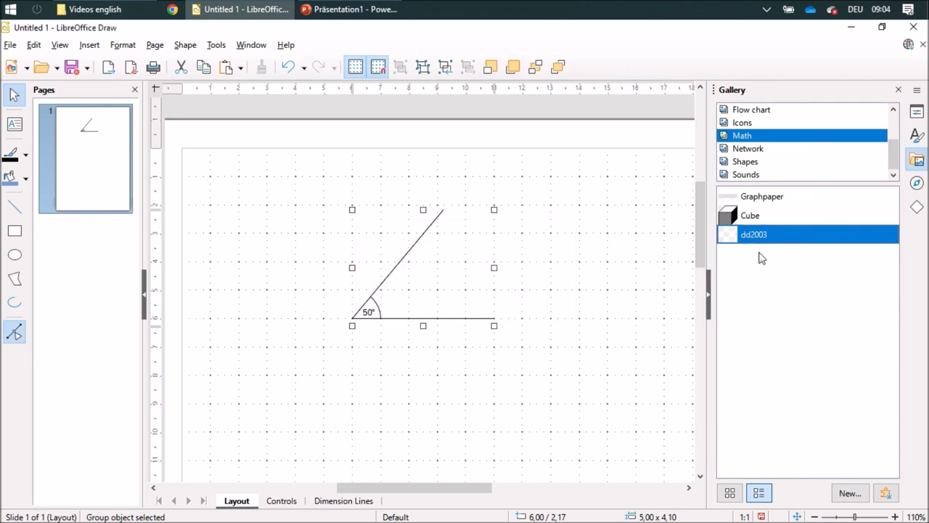
pyautogui.moveTo(581, 334)
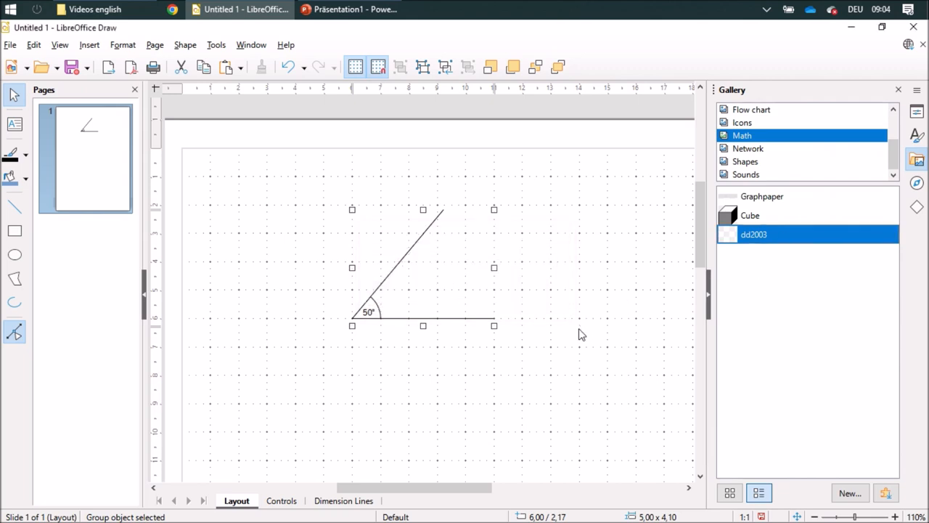